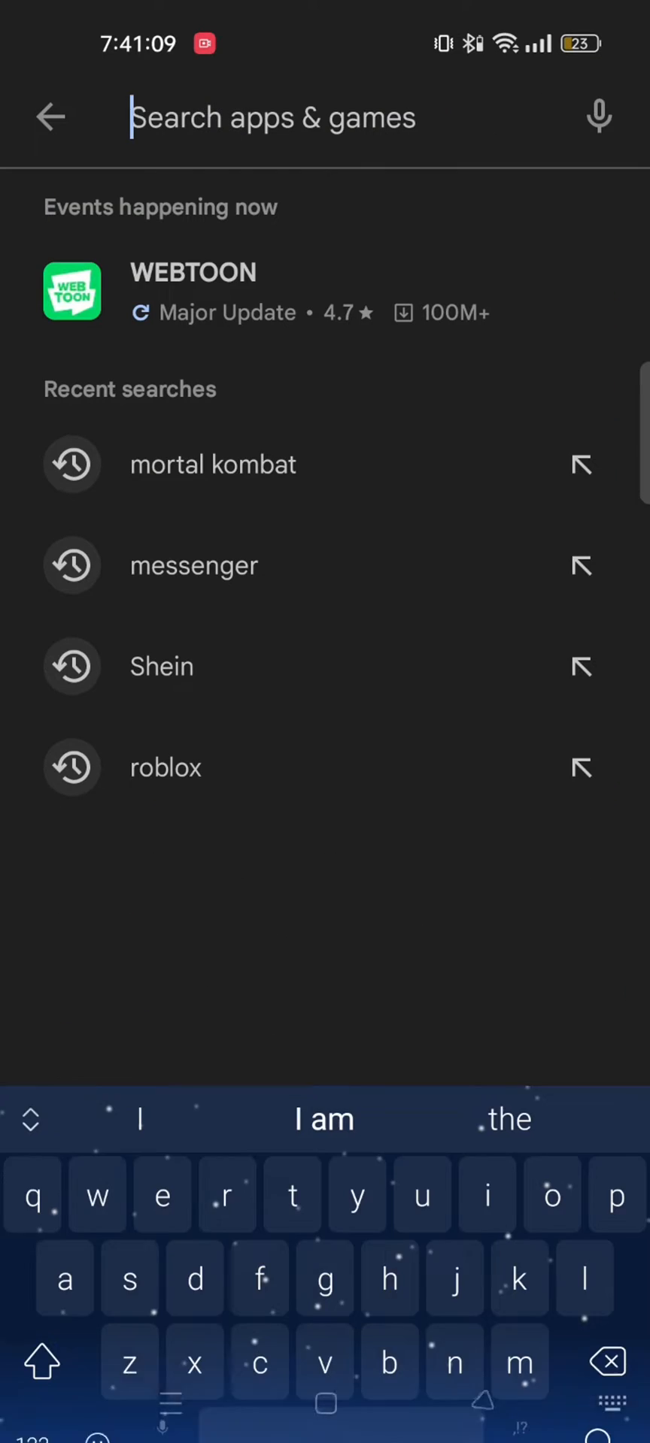
# - Search the Play Store for 'mor' to reach the Mortal Kombat: A Fighting Game page
pyautogui.write('mor')
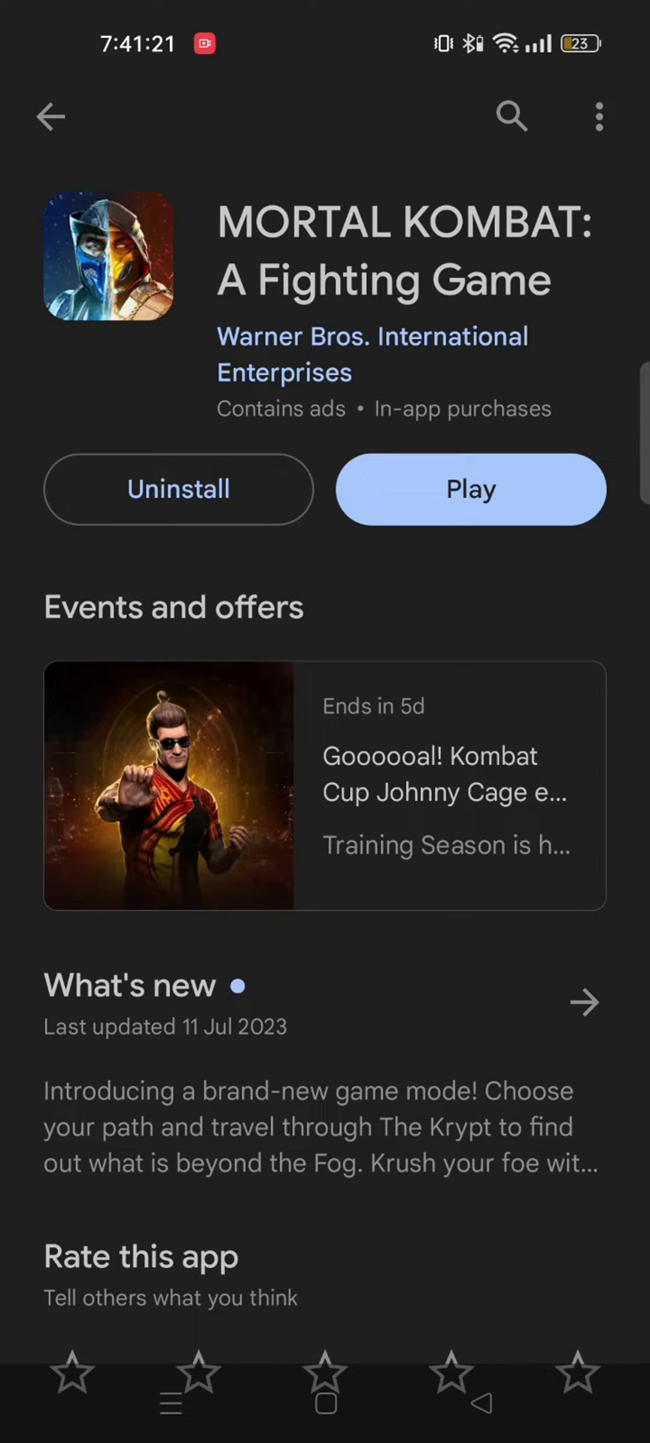
# - Uninstall Mortal Kombat from its store page and confirm the removal
pyautogui.click(177, 489)
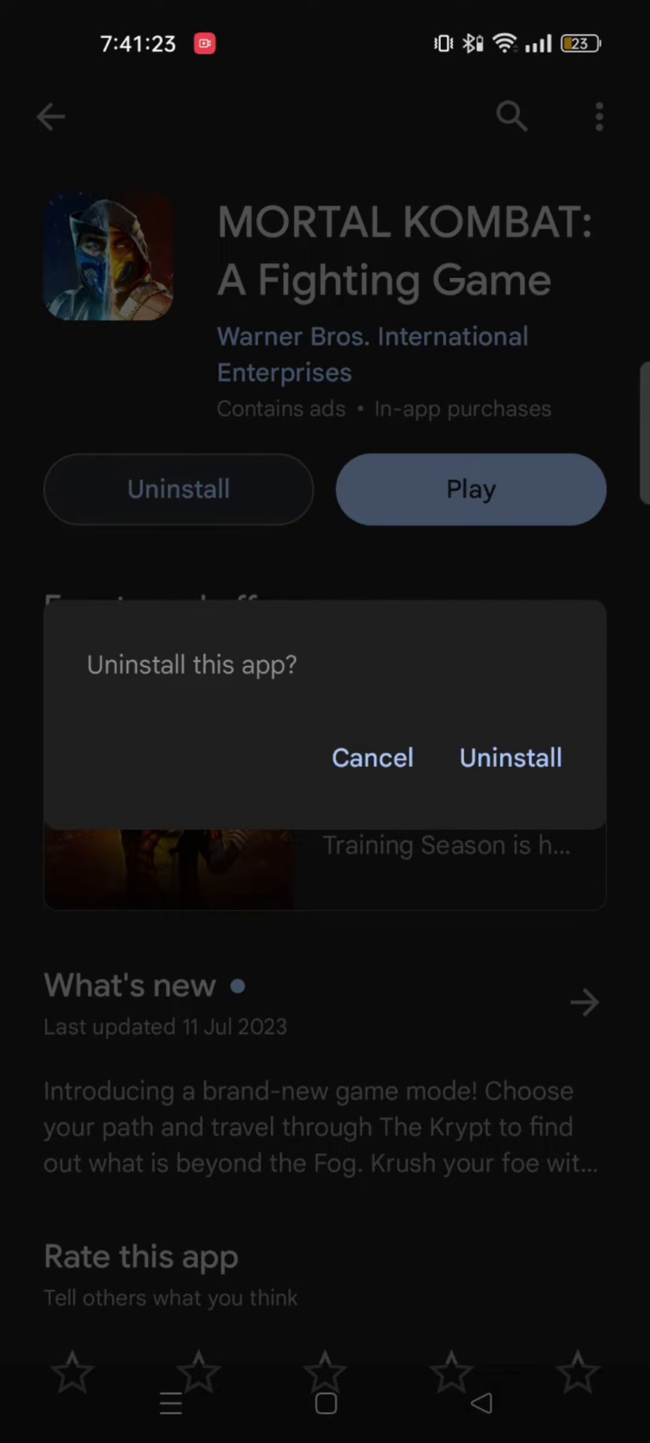
pyautogui.click(509, 758)
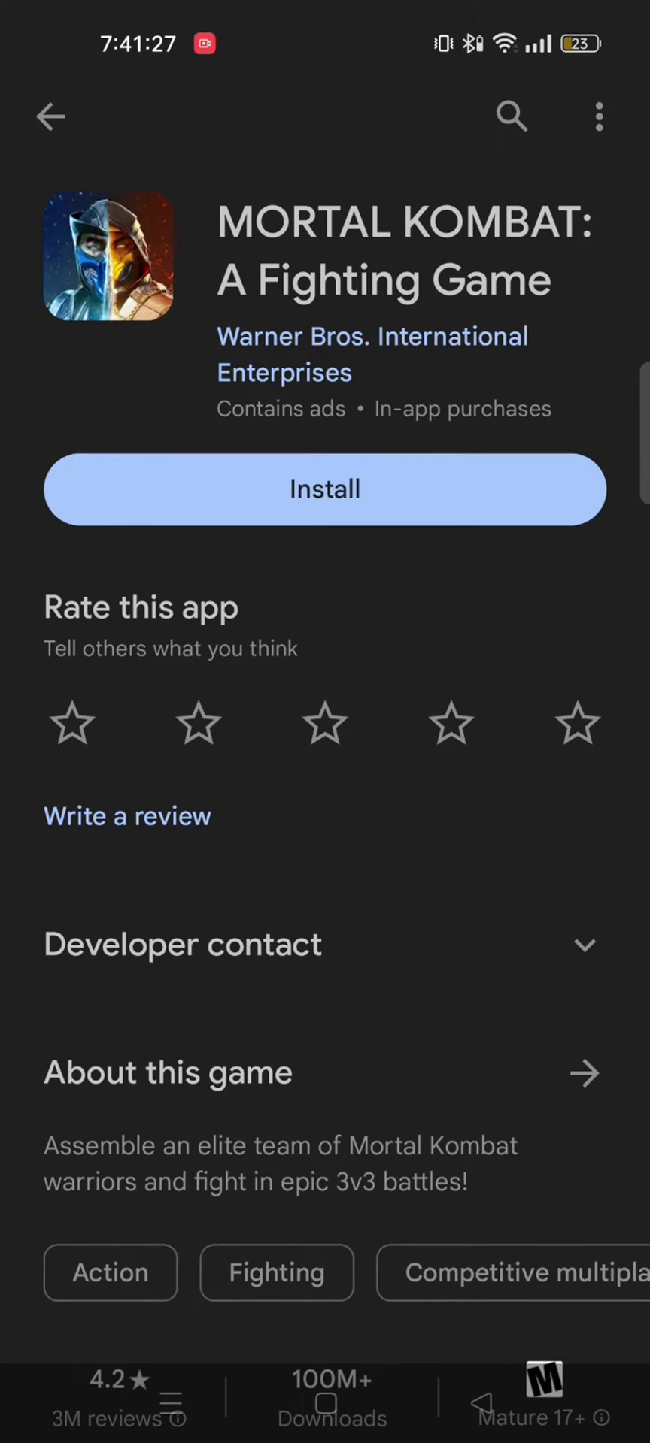
pyautogui.click(50, 116)
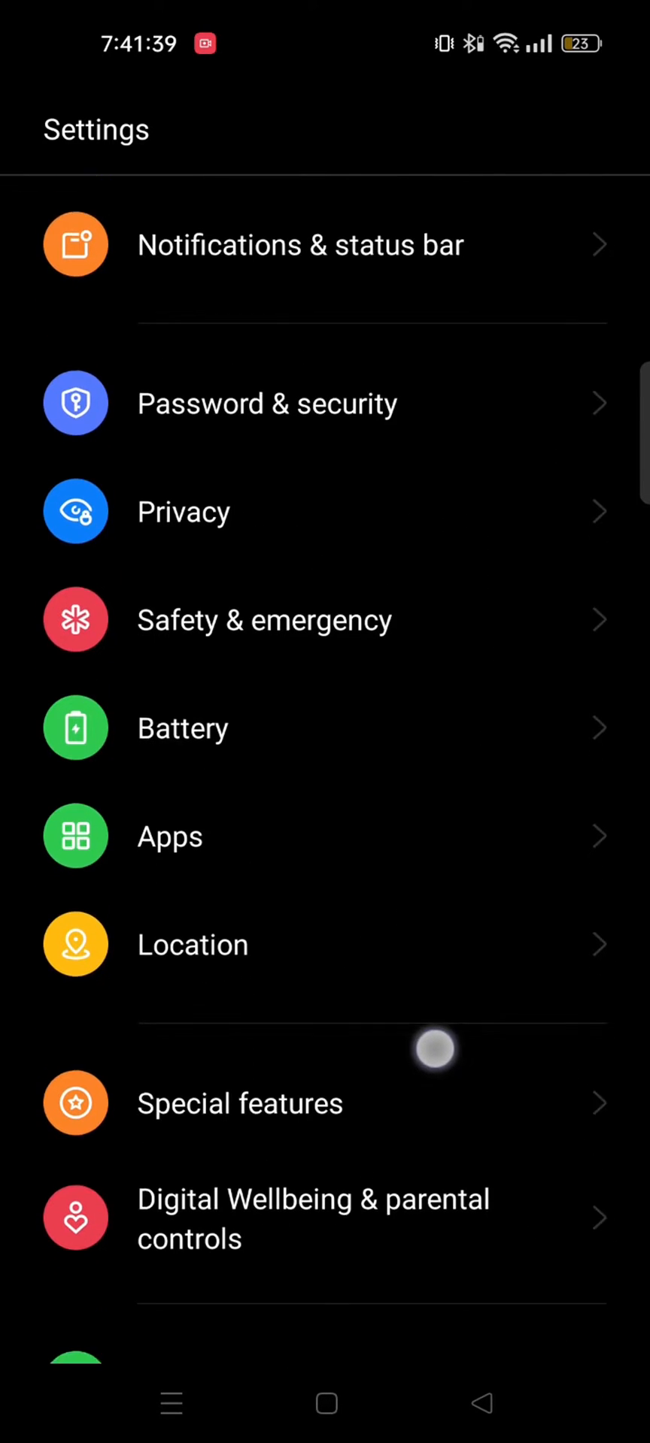
# - Filter the installed apps list with 'ay' and open Google Play Store's details
pyautogui.click(169, 836)
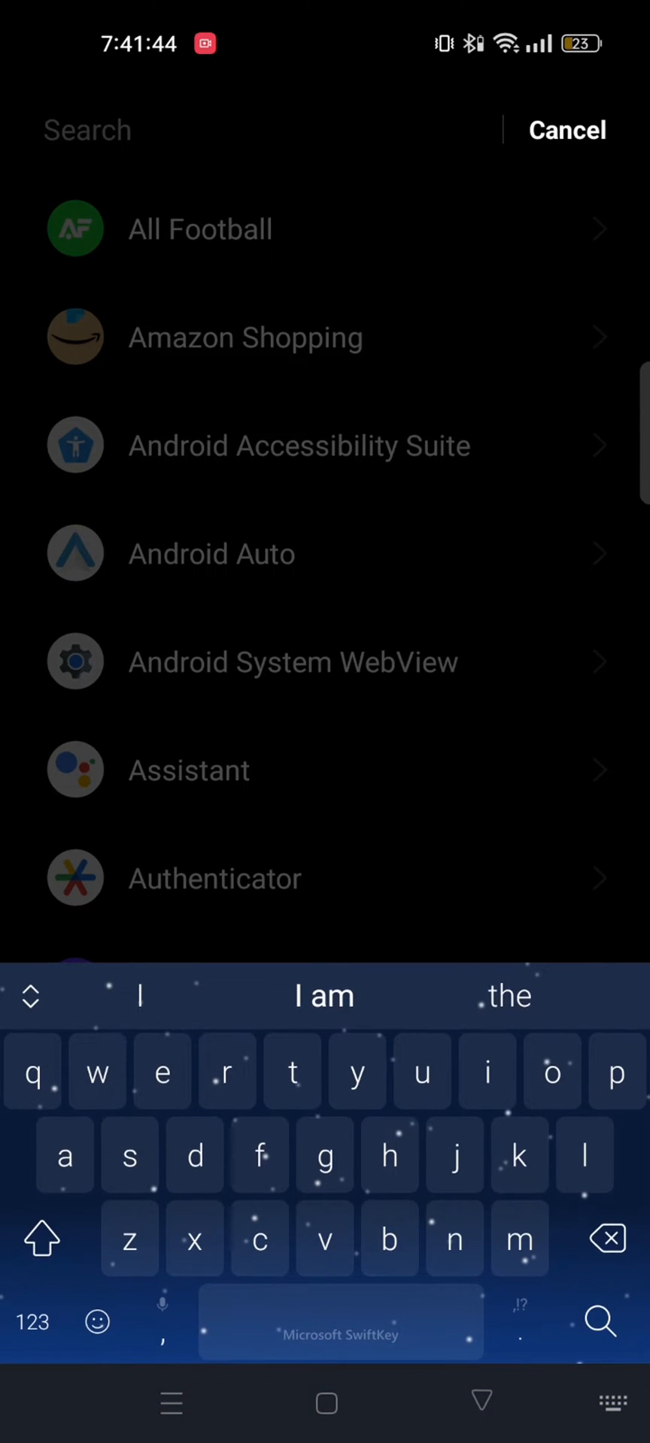
pyautogui.write('ay')
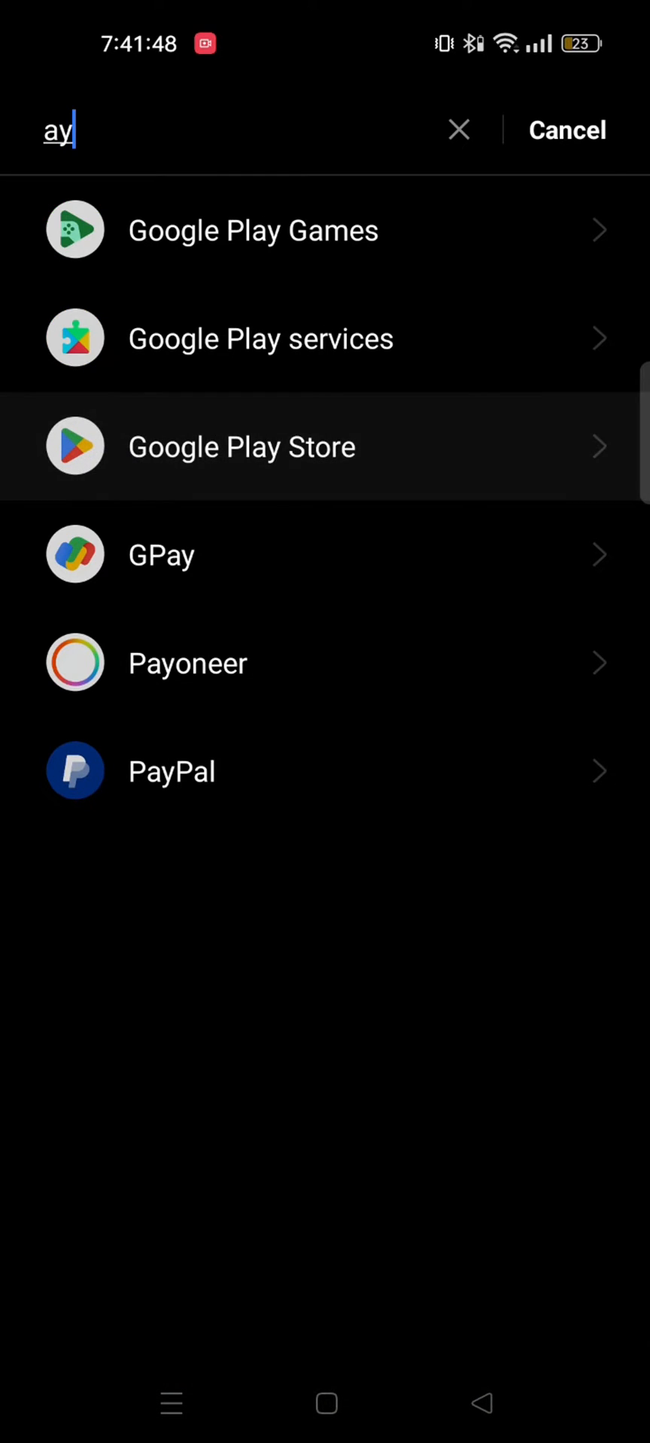
pyautogui.click(242, 446)
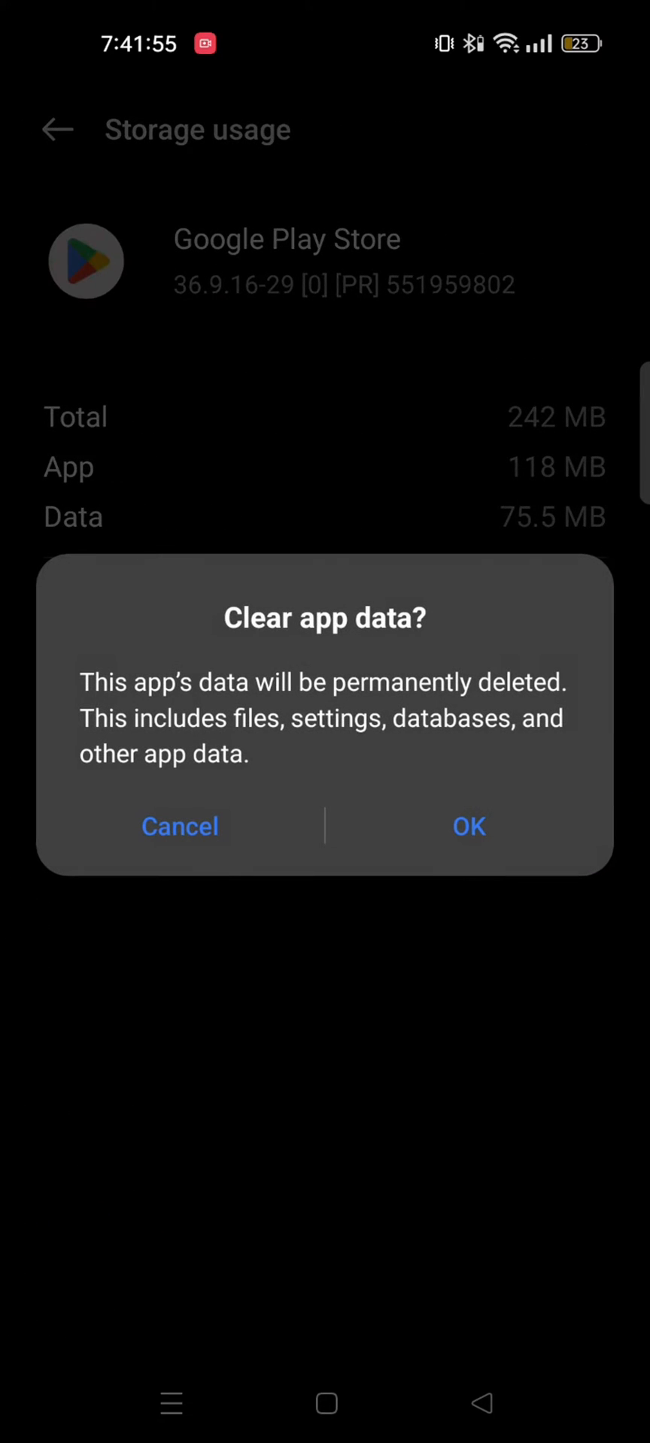
# - Clear Google Play Store's data, confirming with OK, then clear its cache
pyautogui.click(469, 825)
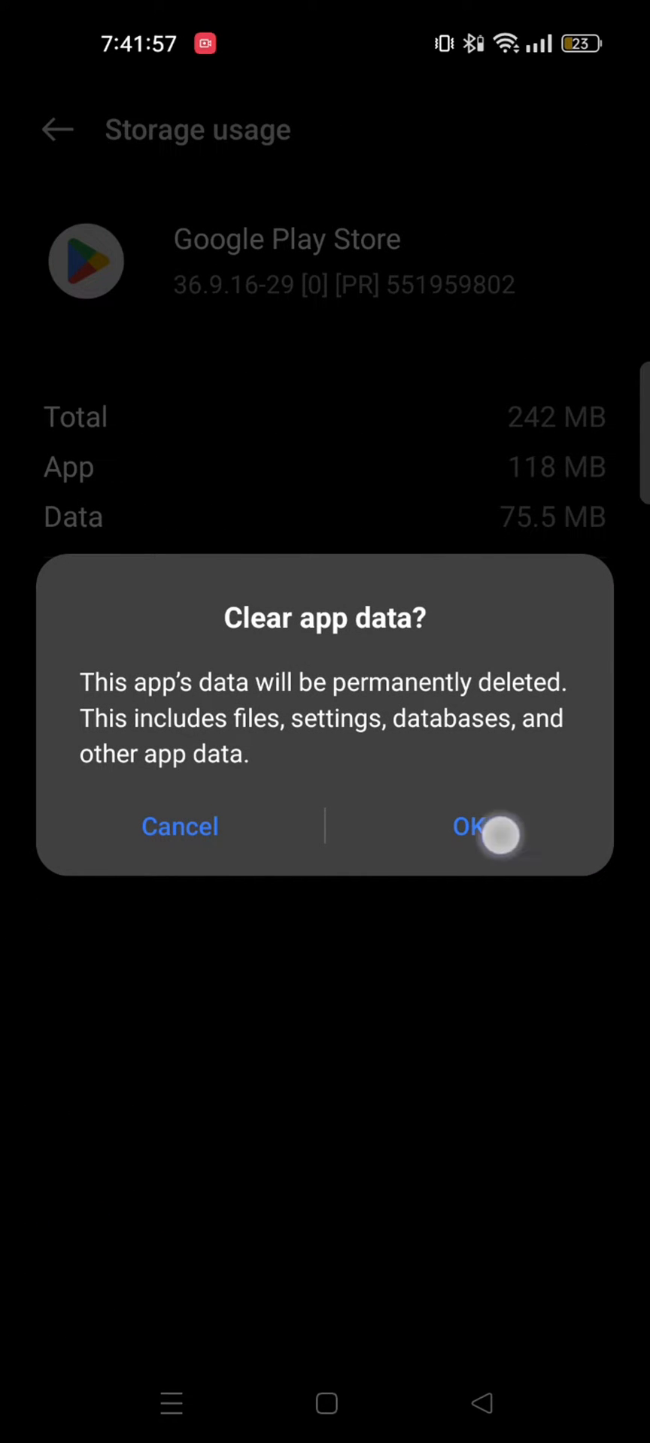
pyautogui.click(471, 827)
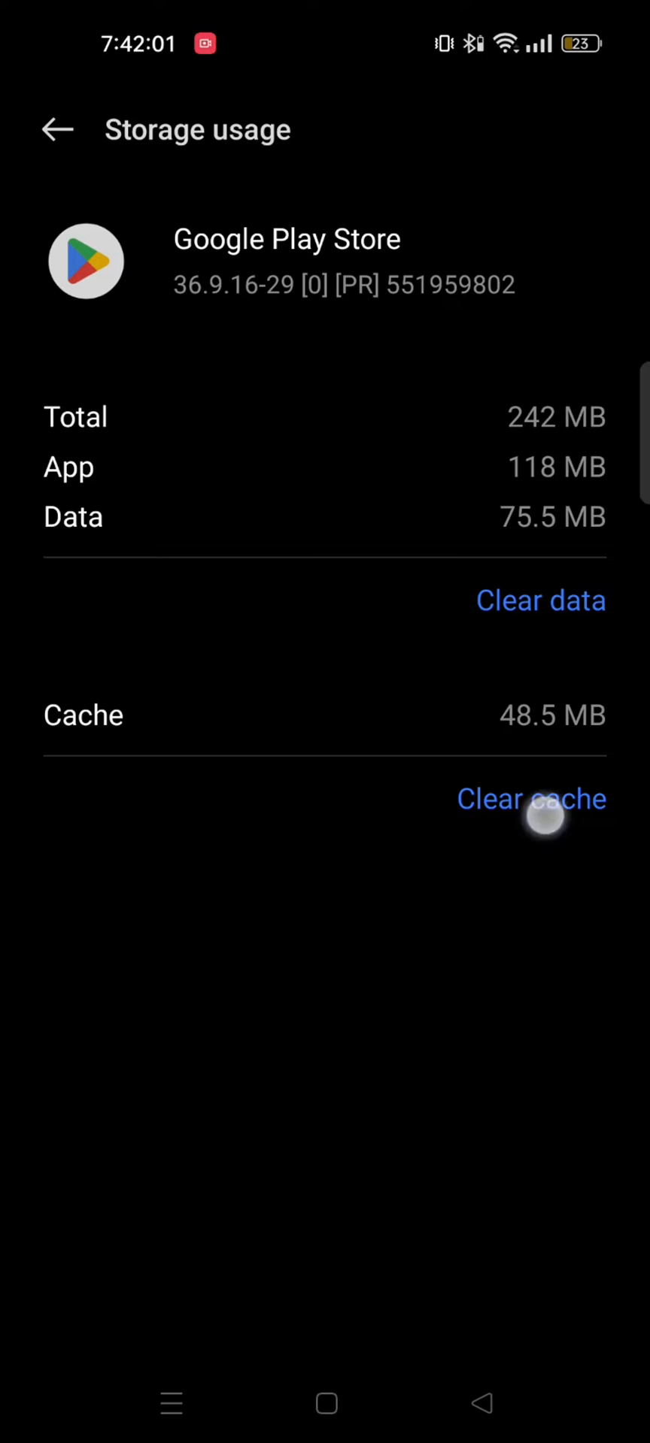
pyautogui.click(55, 129)
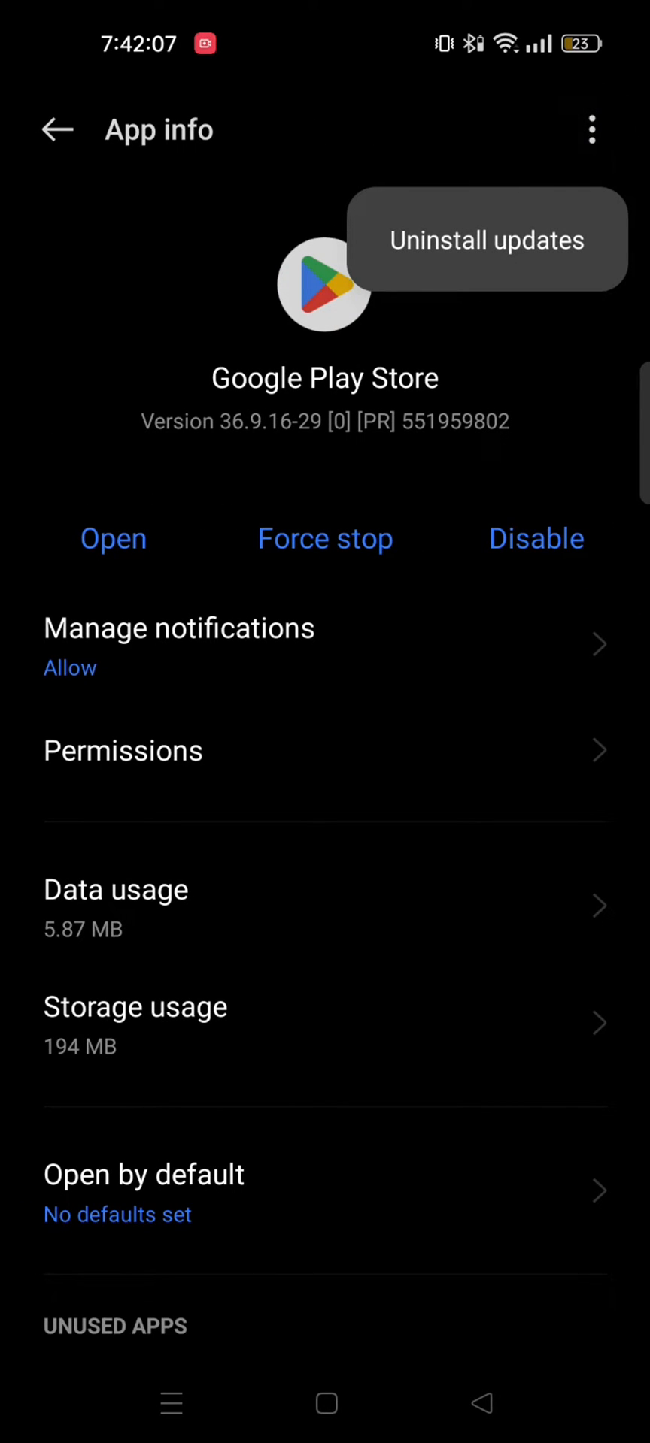
# - Remove Google Play Store's updates from the App info menu
pyautogui.click(547, 287)
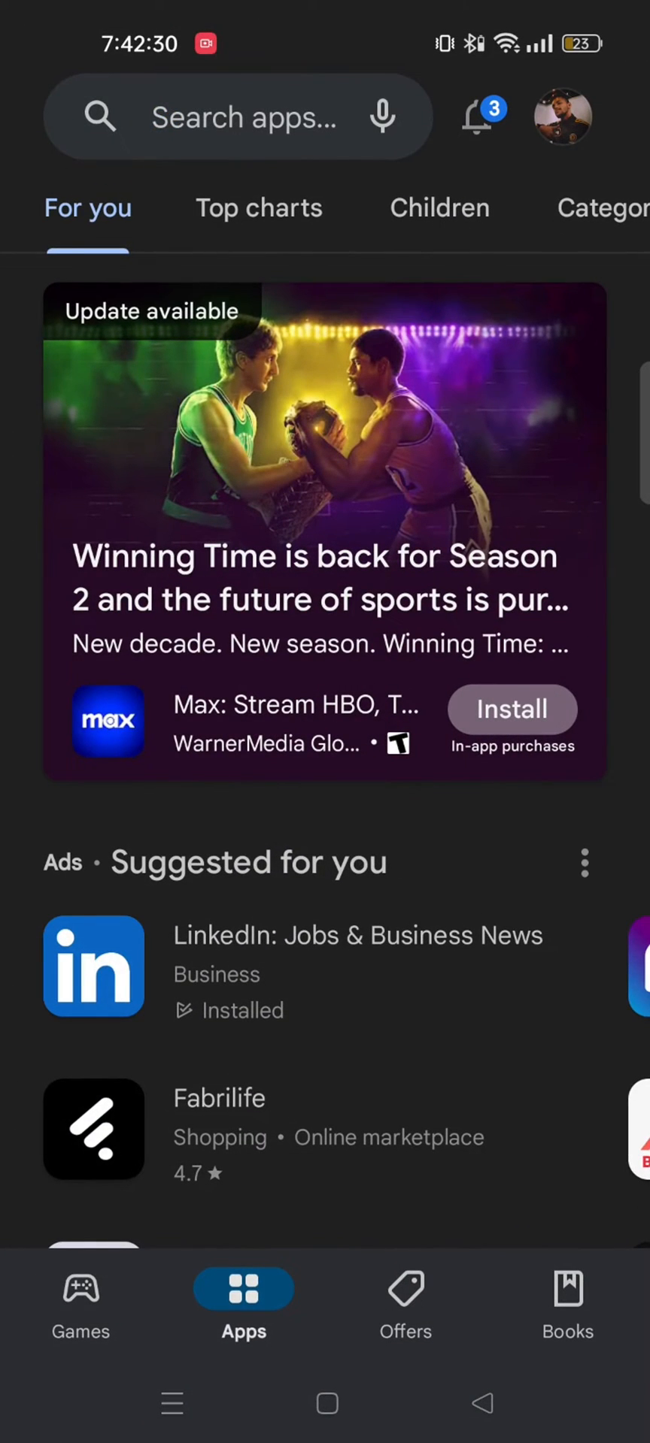
# - Type 'mortal kom' in the Play Store search and complete it as 'mortal kombat'
pyautogui.write('m')
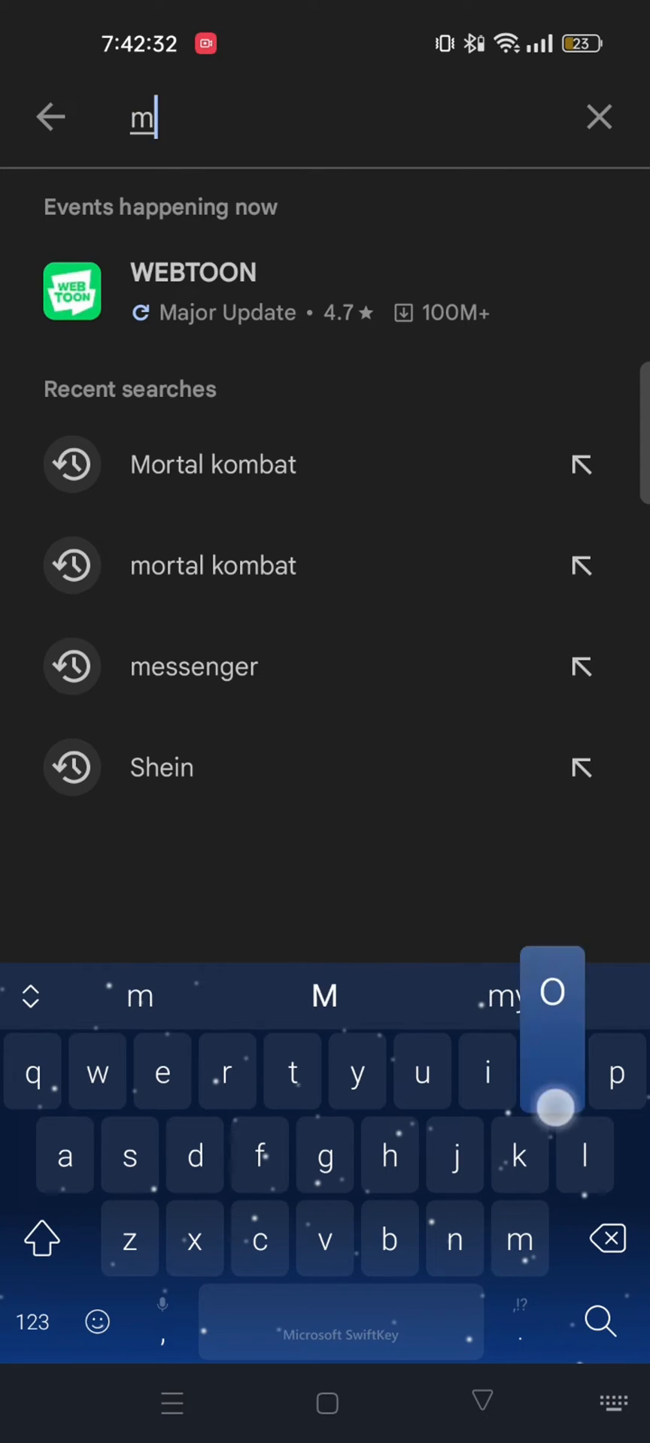
pyautogui.write('ortal')
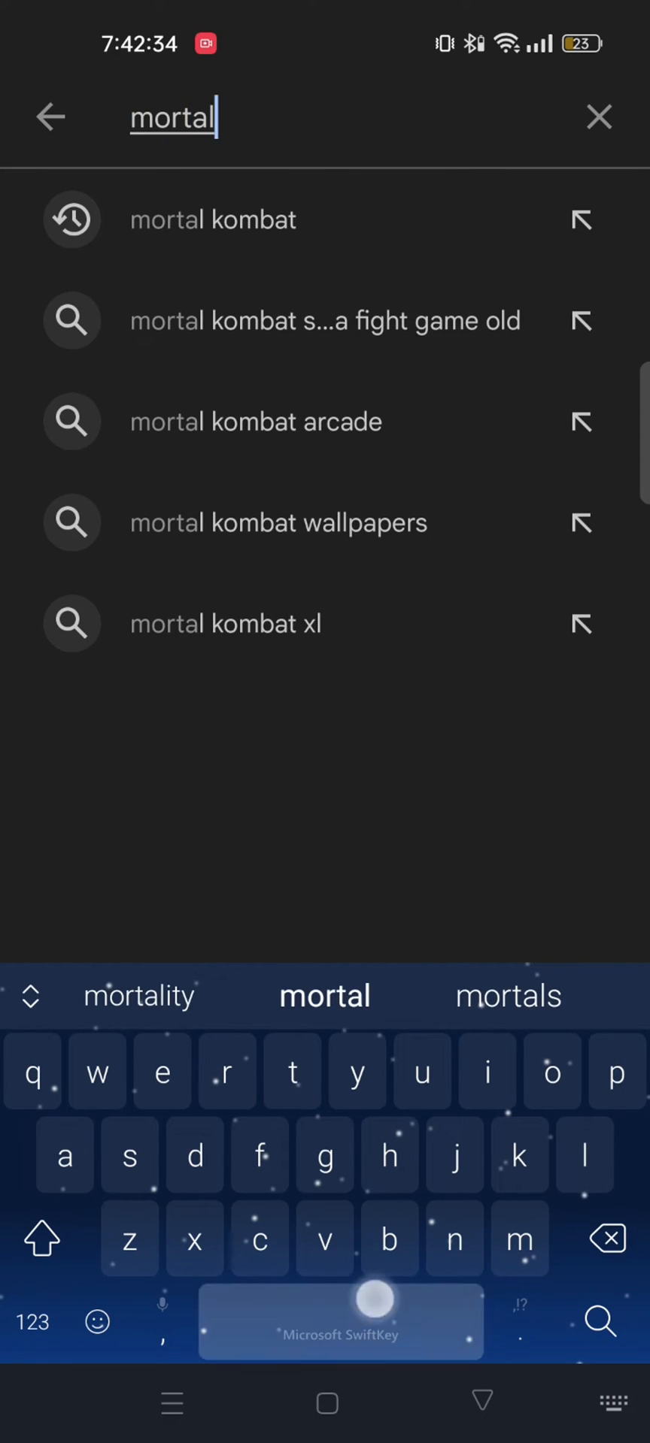
pyautogui.write('kom')
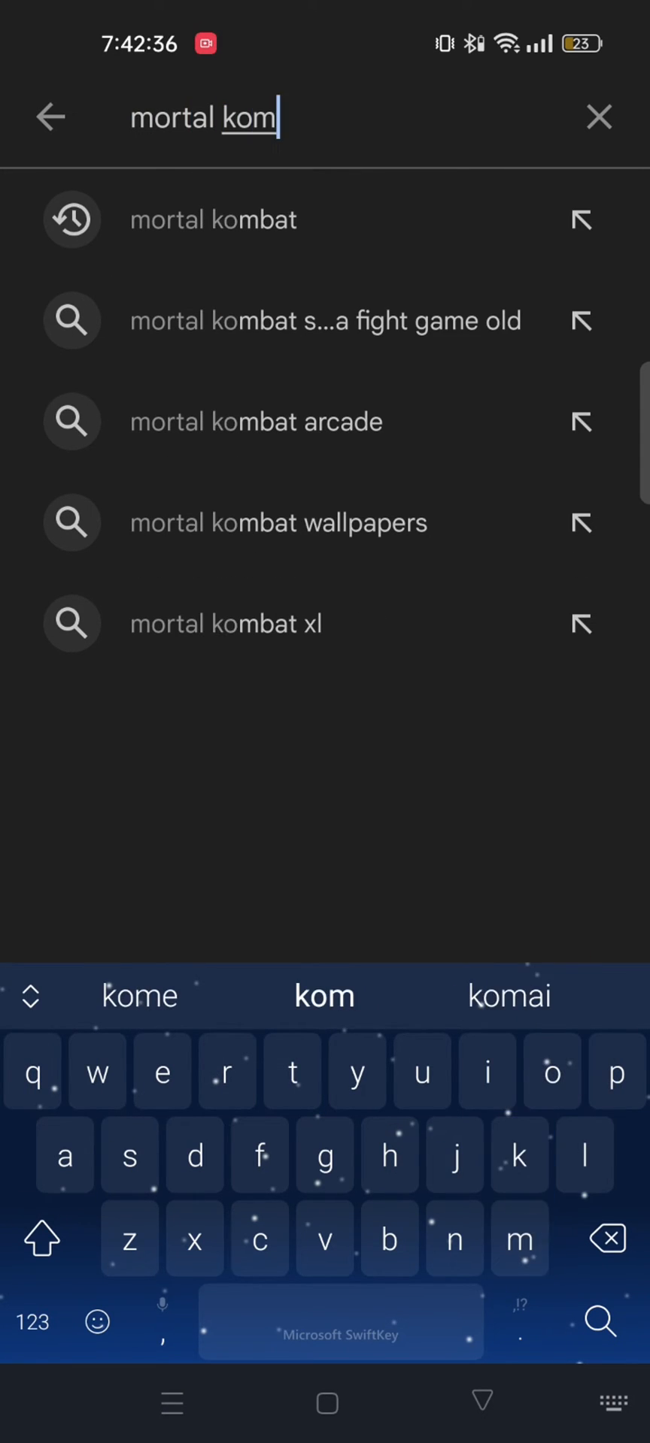
pyautogui.click(140, 995)
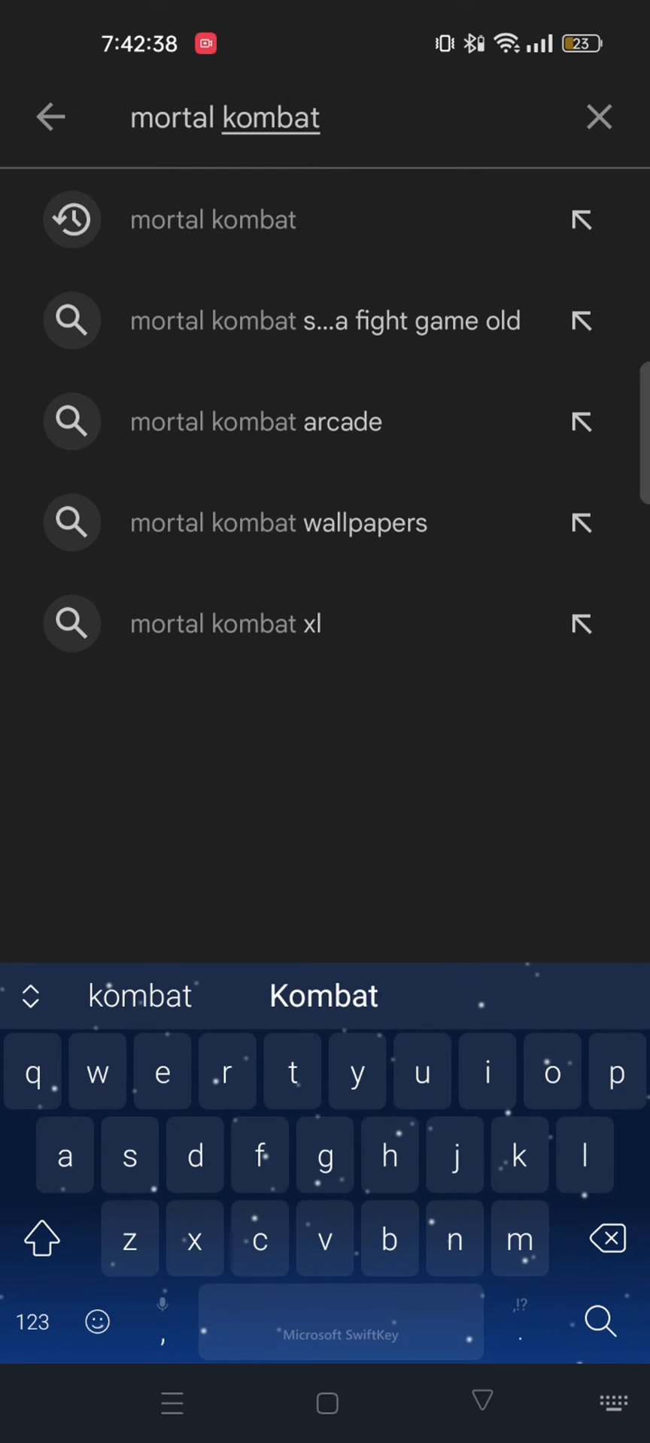